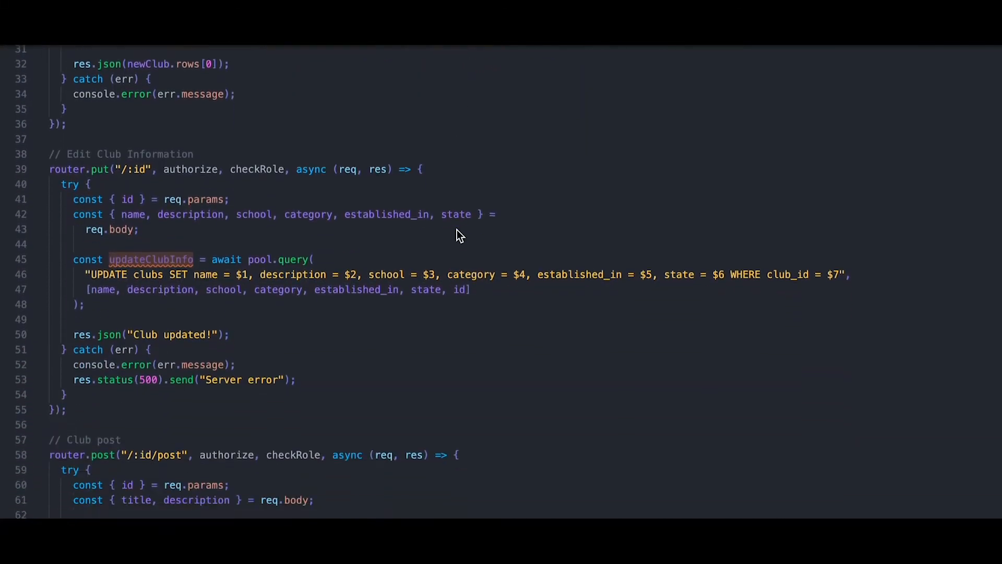
{"action": "scroll", "scroll_direction": "down", "scroll_amount": 3}
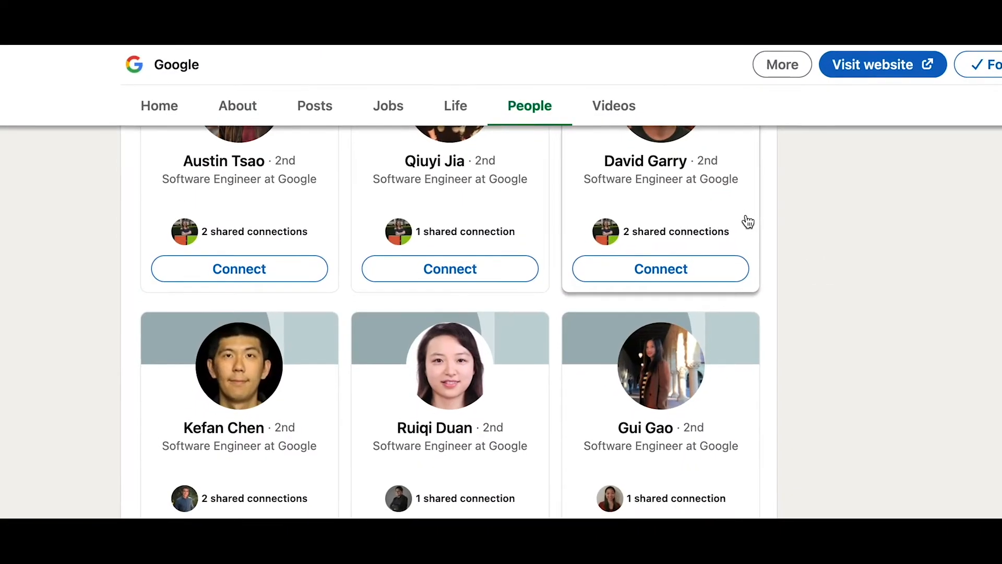
{"action": "scroll", "scroll_direction": "down", "scroll_amount": 3}
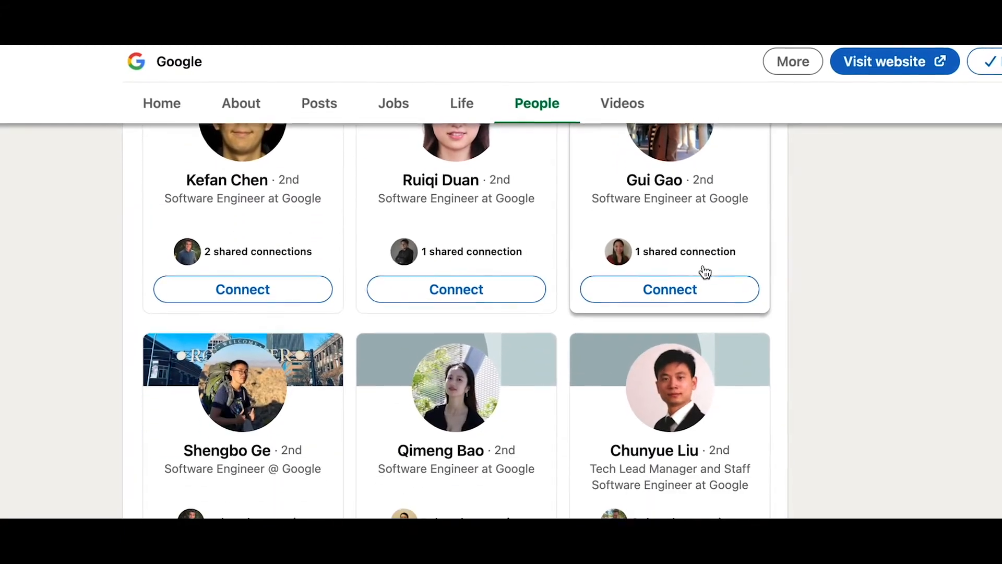
{"action": "scroll", "scroll_direction": "down", "scroll_amount": 3}
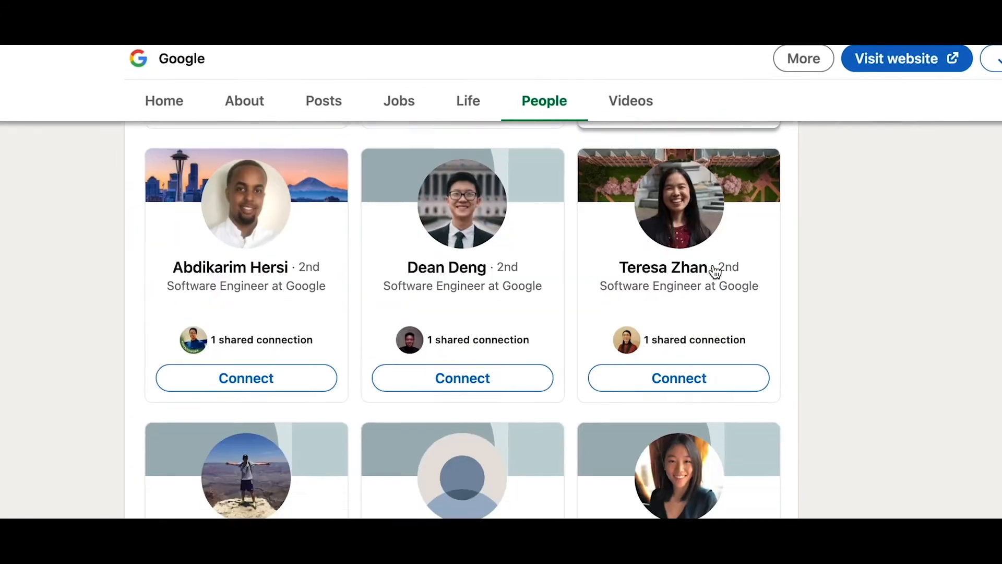
{"action": "scroll", "scroll_direction": "down", "scroll_amount": 3}
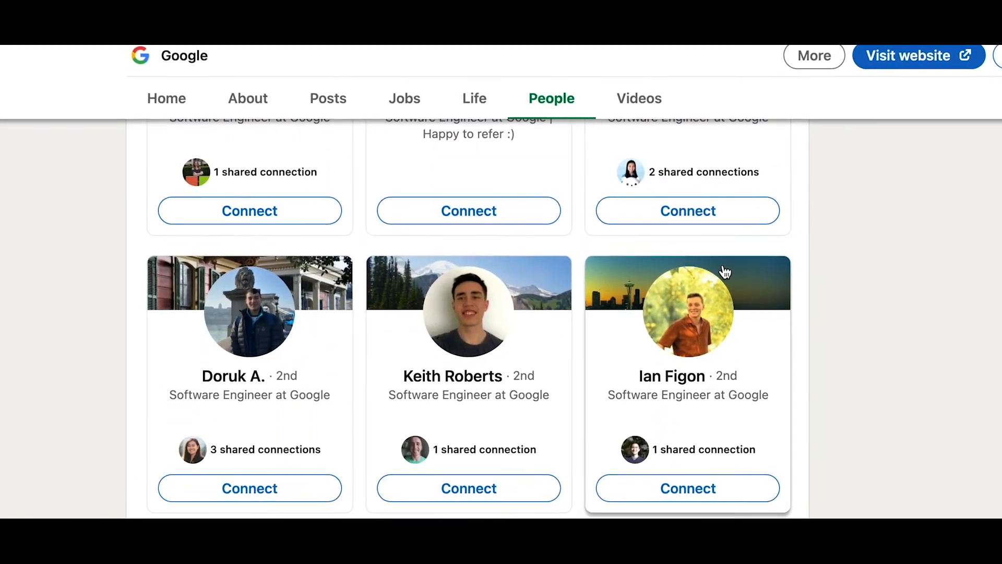
{"action": "scroll", "scroll_direction": "down", "scroll_amount": 3}
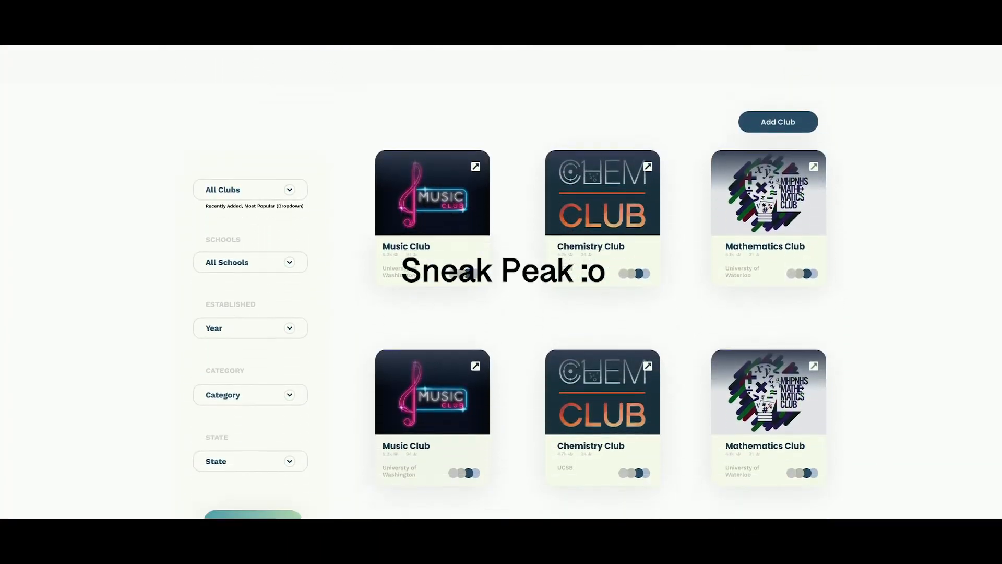
{"action": "scroll", "scroll_direction": "down", "scroll_amount": 3}
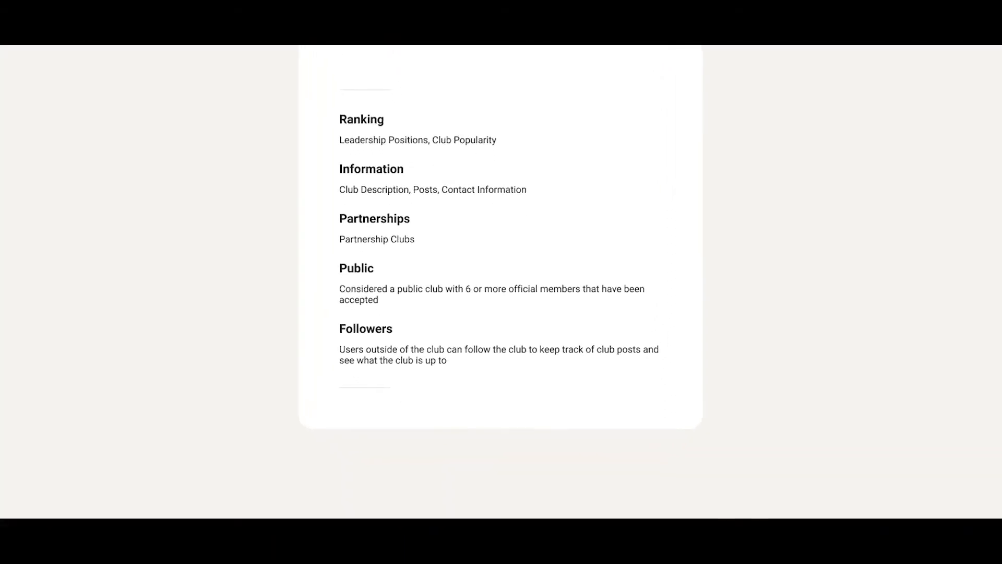
{"action": "scroll", "scroll_direction": "down", "scroll_amount": 3}
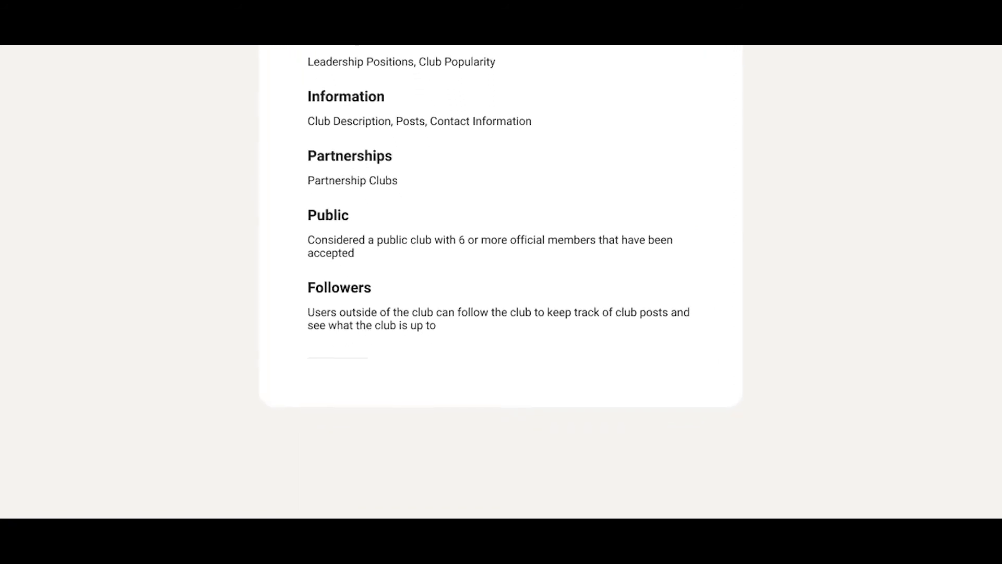